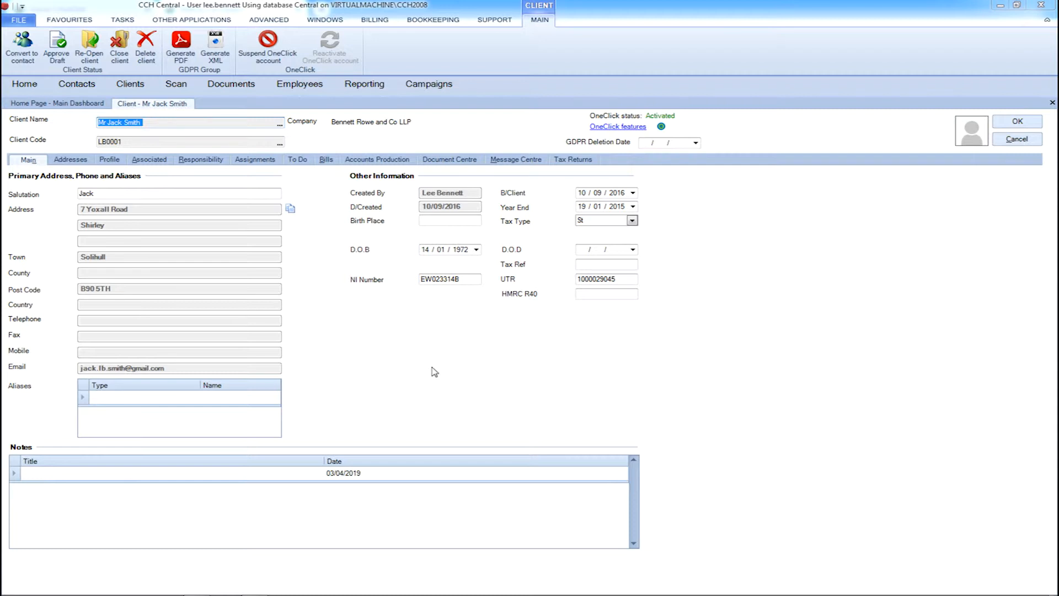
mouse_move(388, 350)
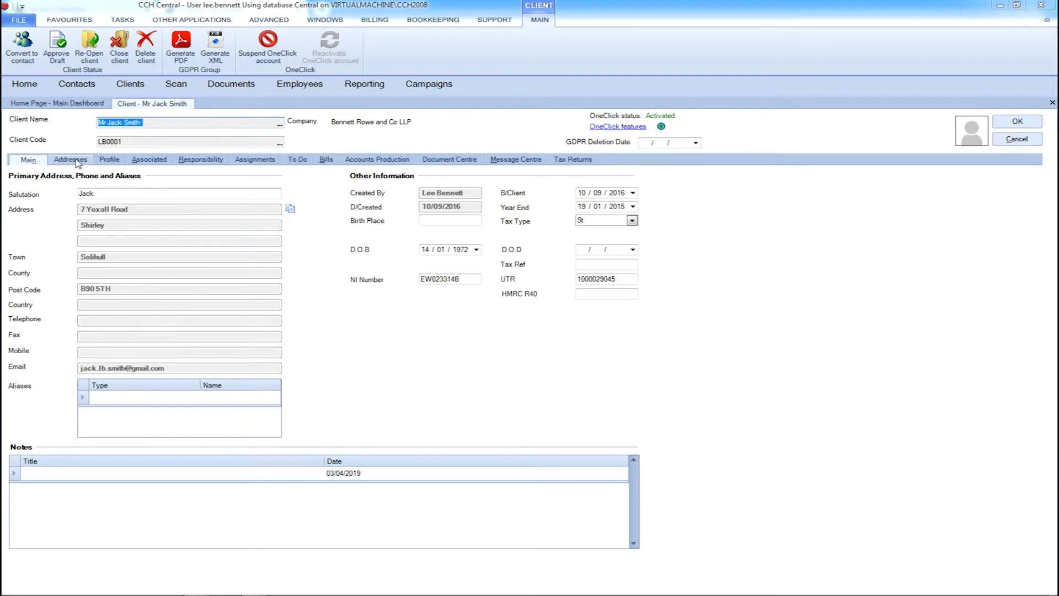
click(60, 159)
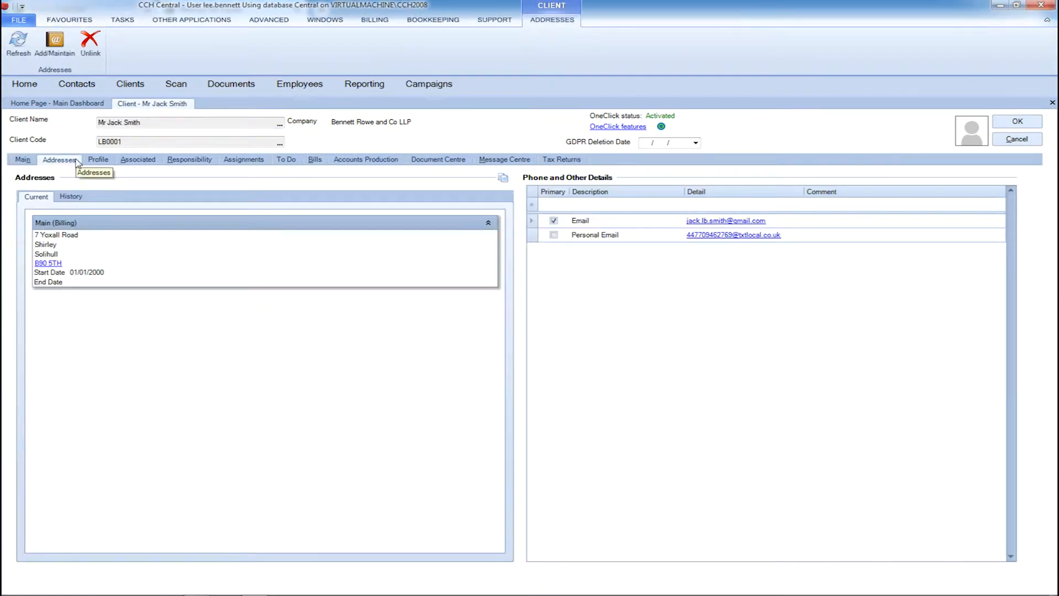
mouse_move(396, 166)
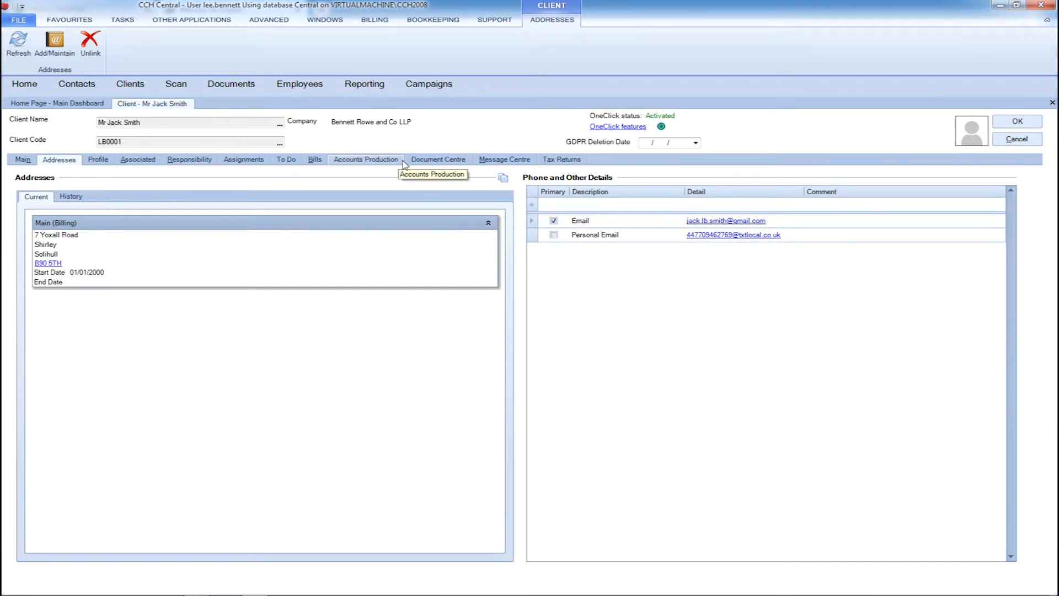
mouse_move(561, 159)
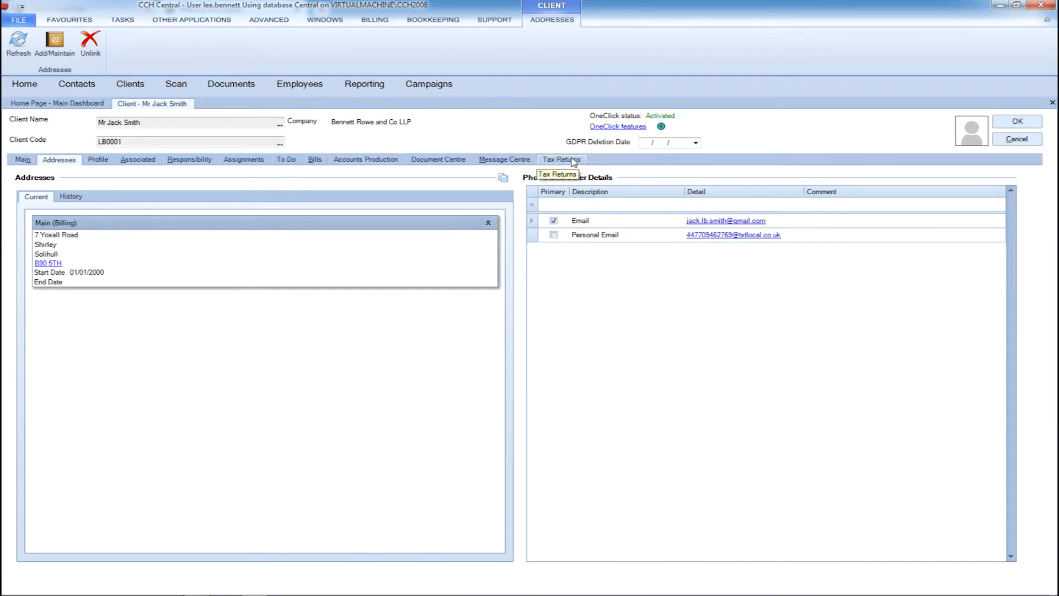
mouse_move(437, 159)
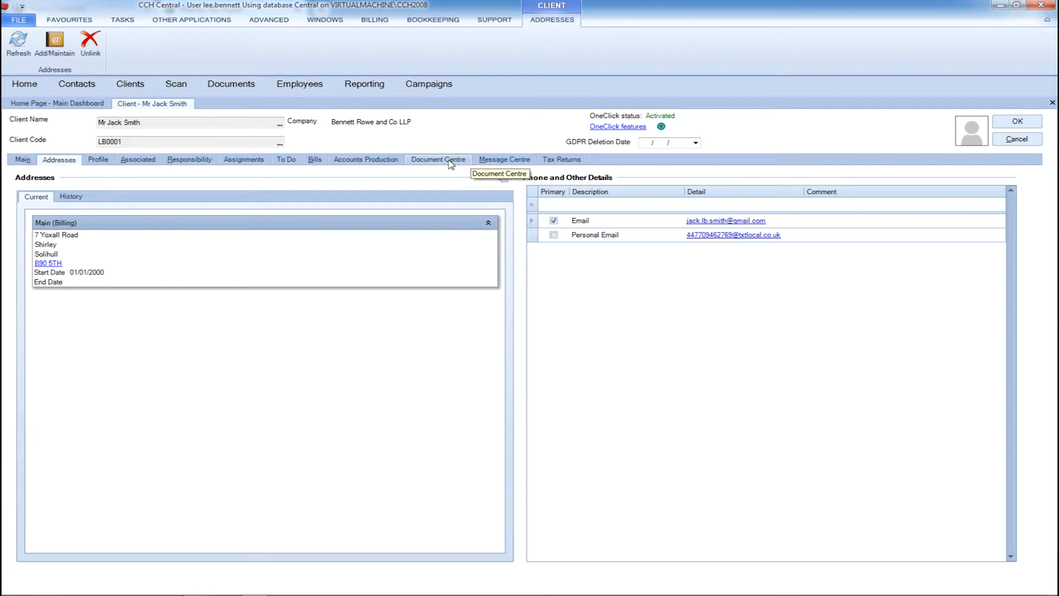
click(137, 159)
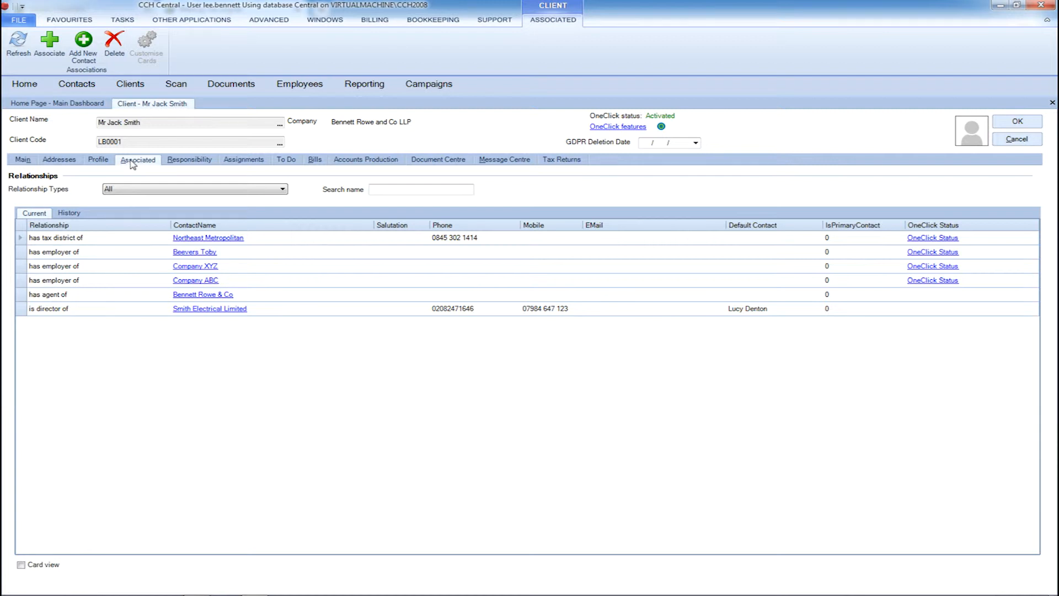
click(189, 160)
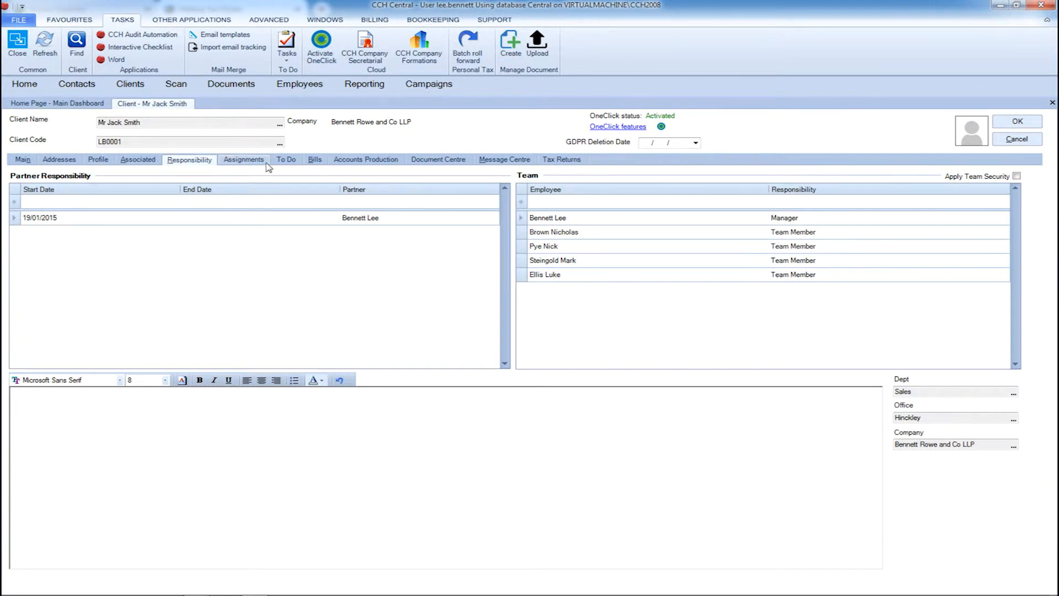
- Show the Accountancy, Bookkeeping, Personal Tax and VAT assignments totalling 8,008.33 posted WIP
click(243, 159)
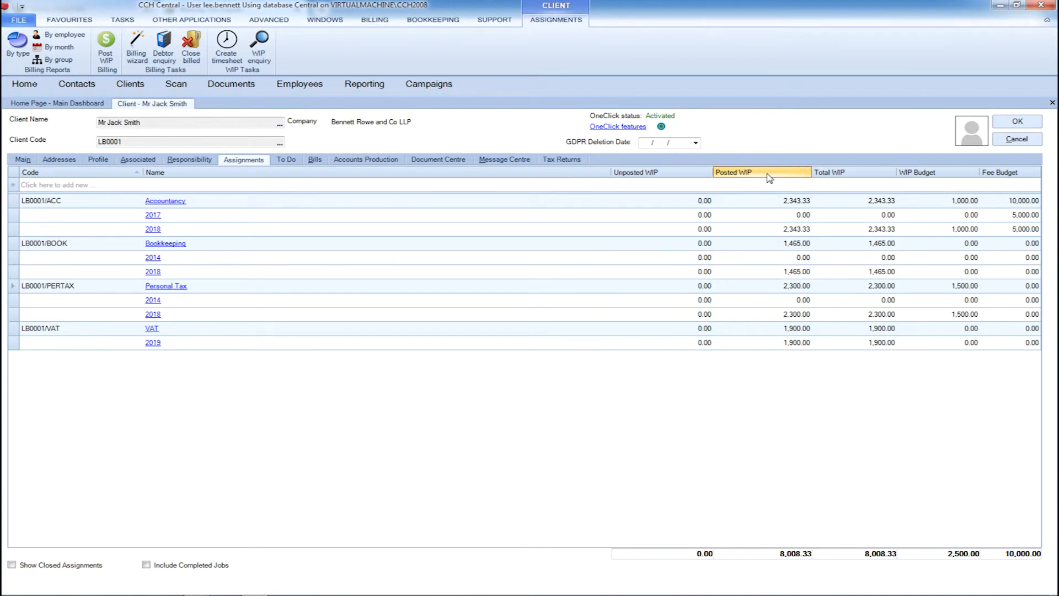
- Sort assignments by posted WIP, browse documents and messages, then list six 2018 invoices totalling 8,900.00
click(733, 171)
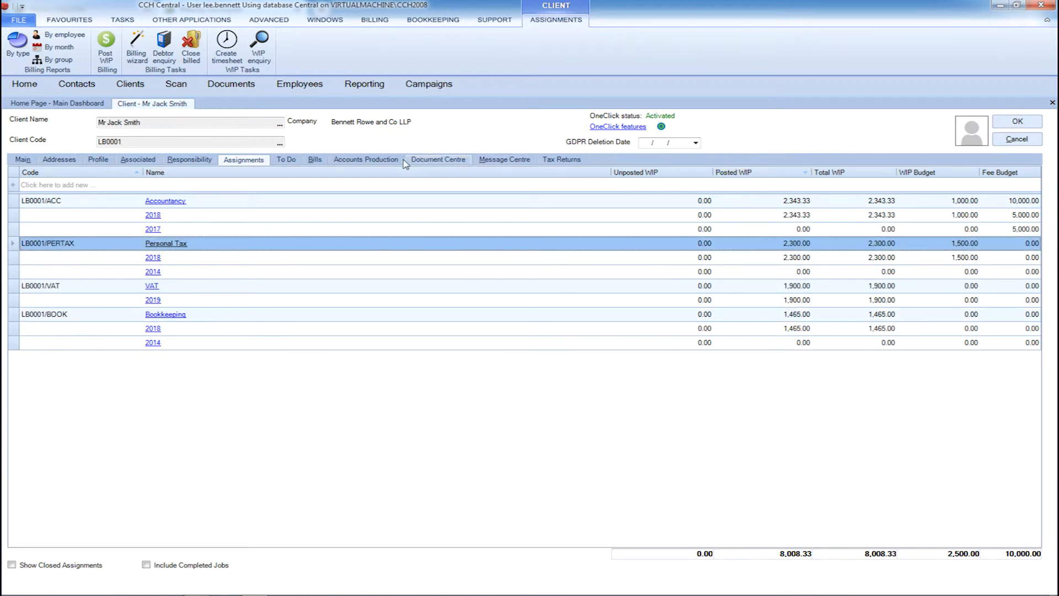
mouse_move(366, 160)
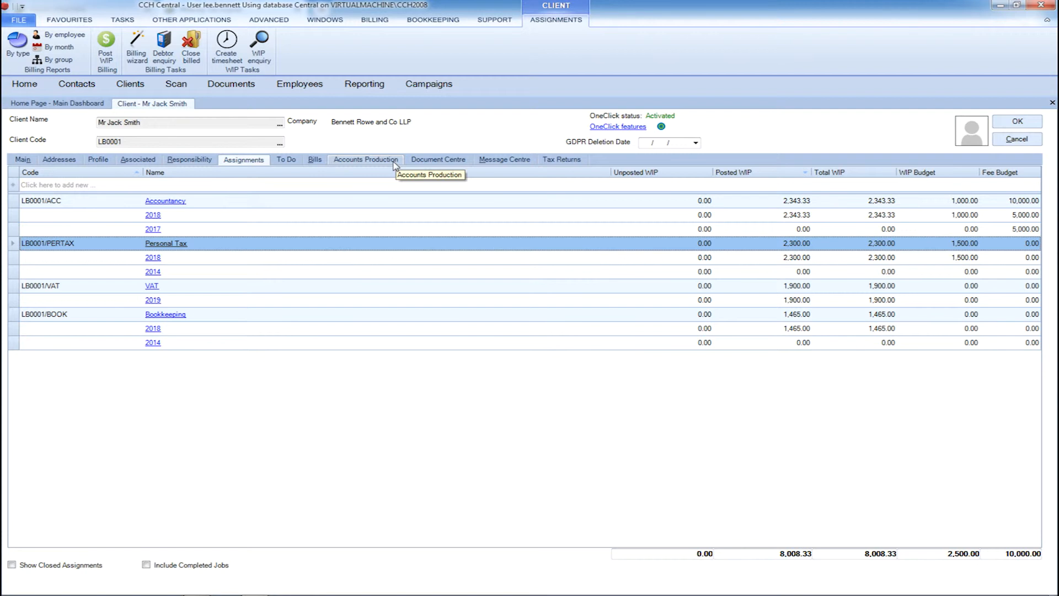
mouse_move(438, 159)
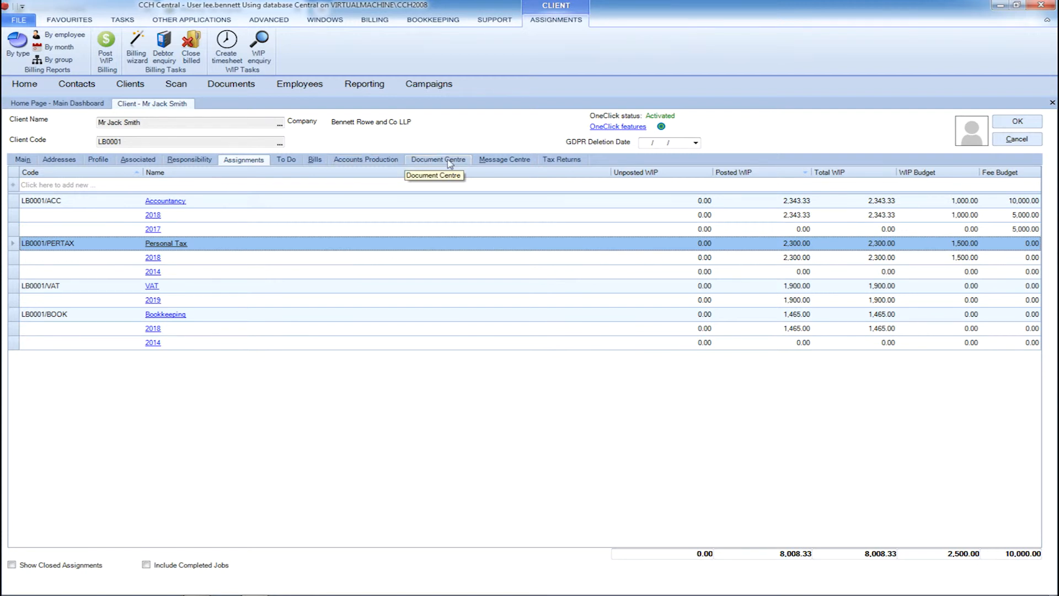
click(437, 159)
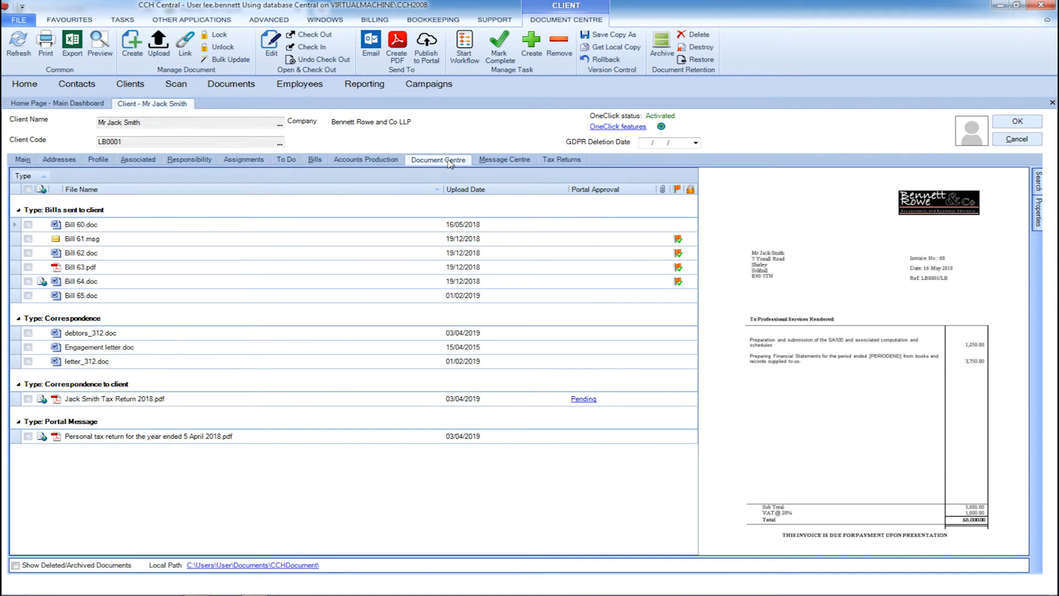
click(502, 159)
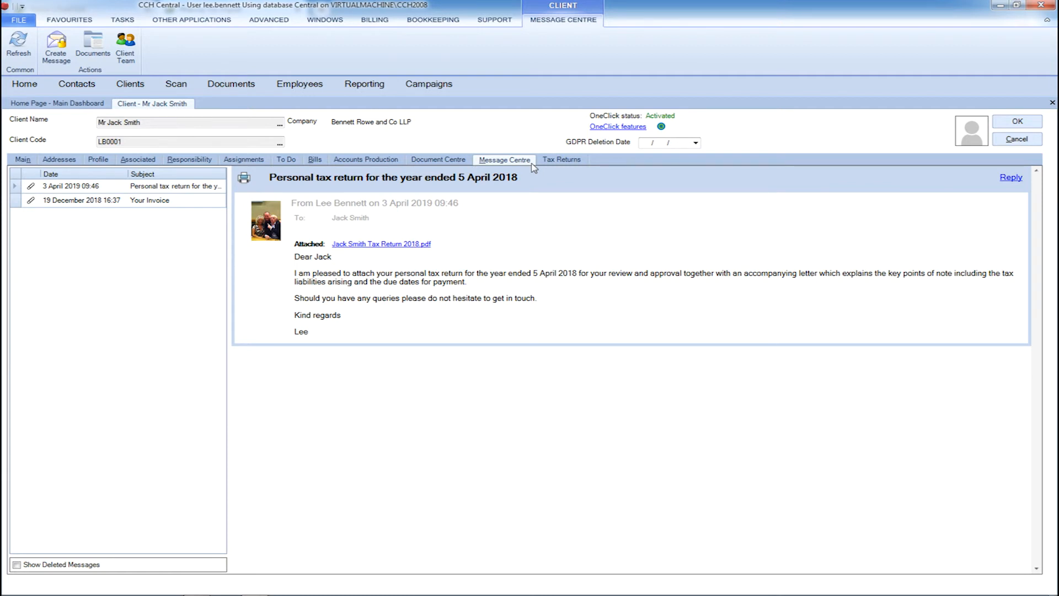
mouse_move(532, 168)
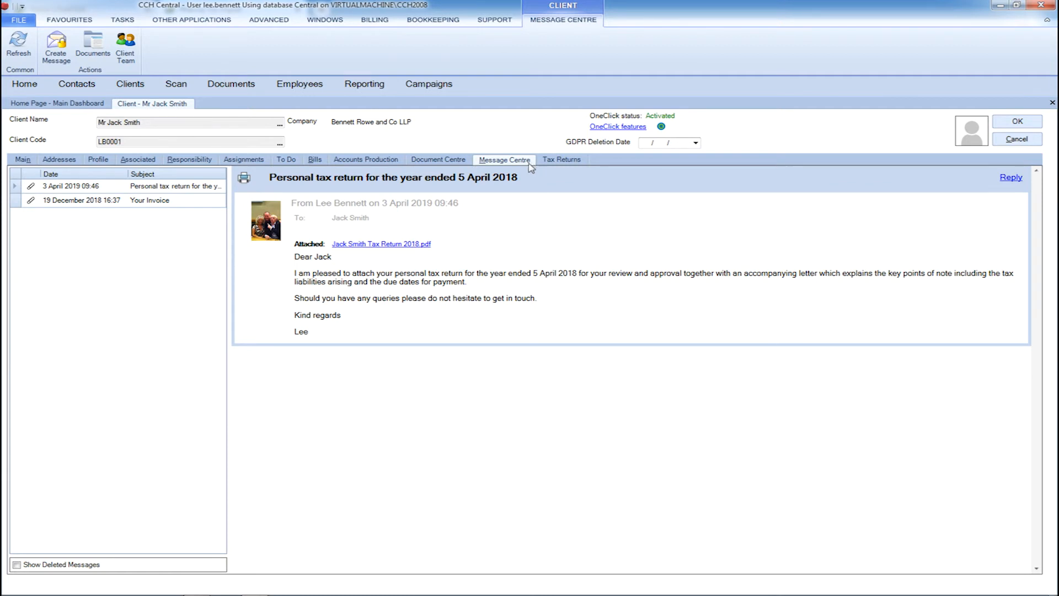
click(314, 159)
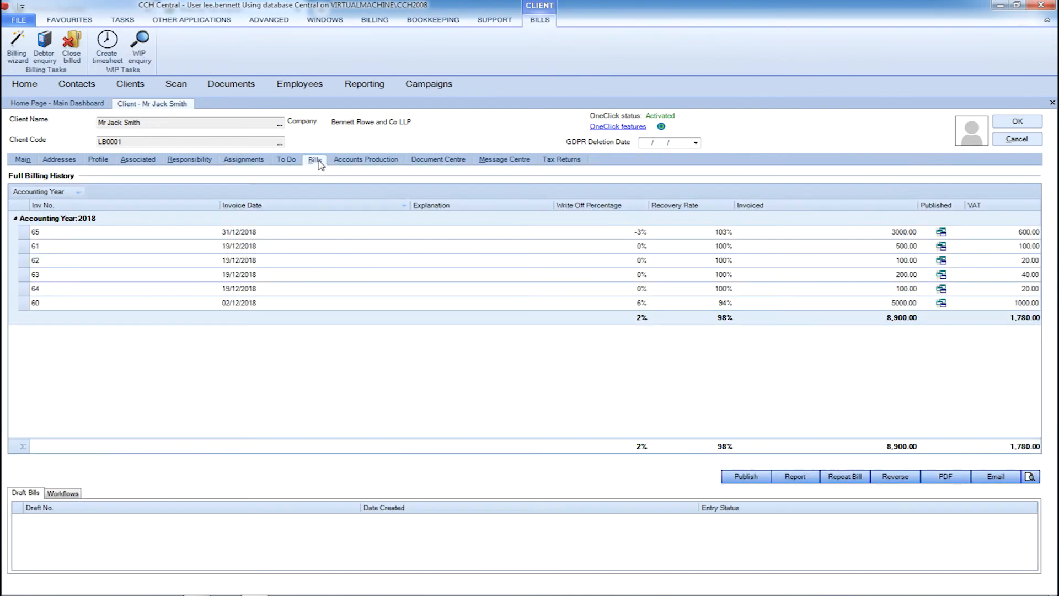